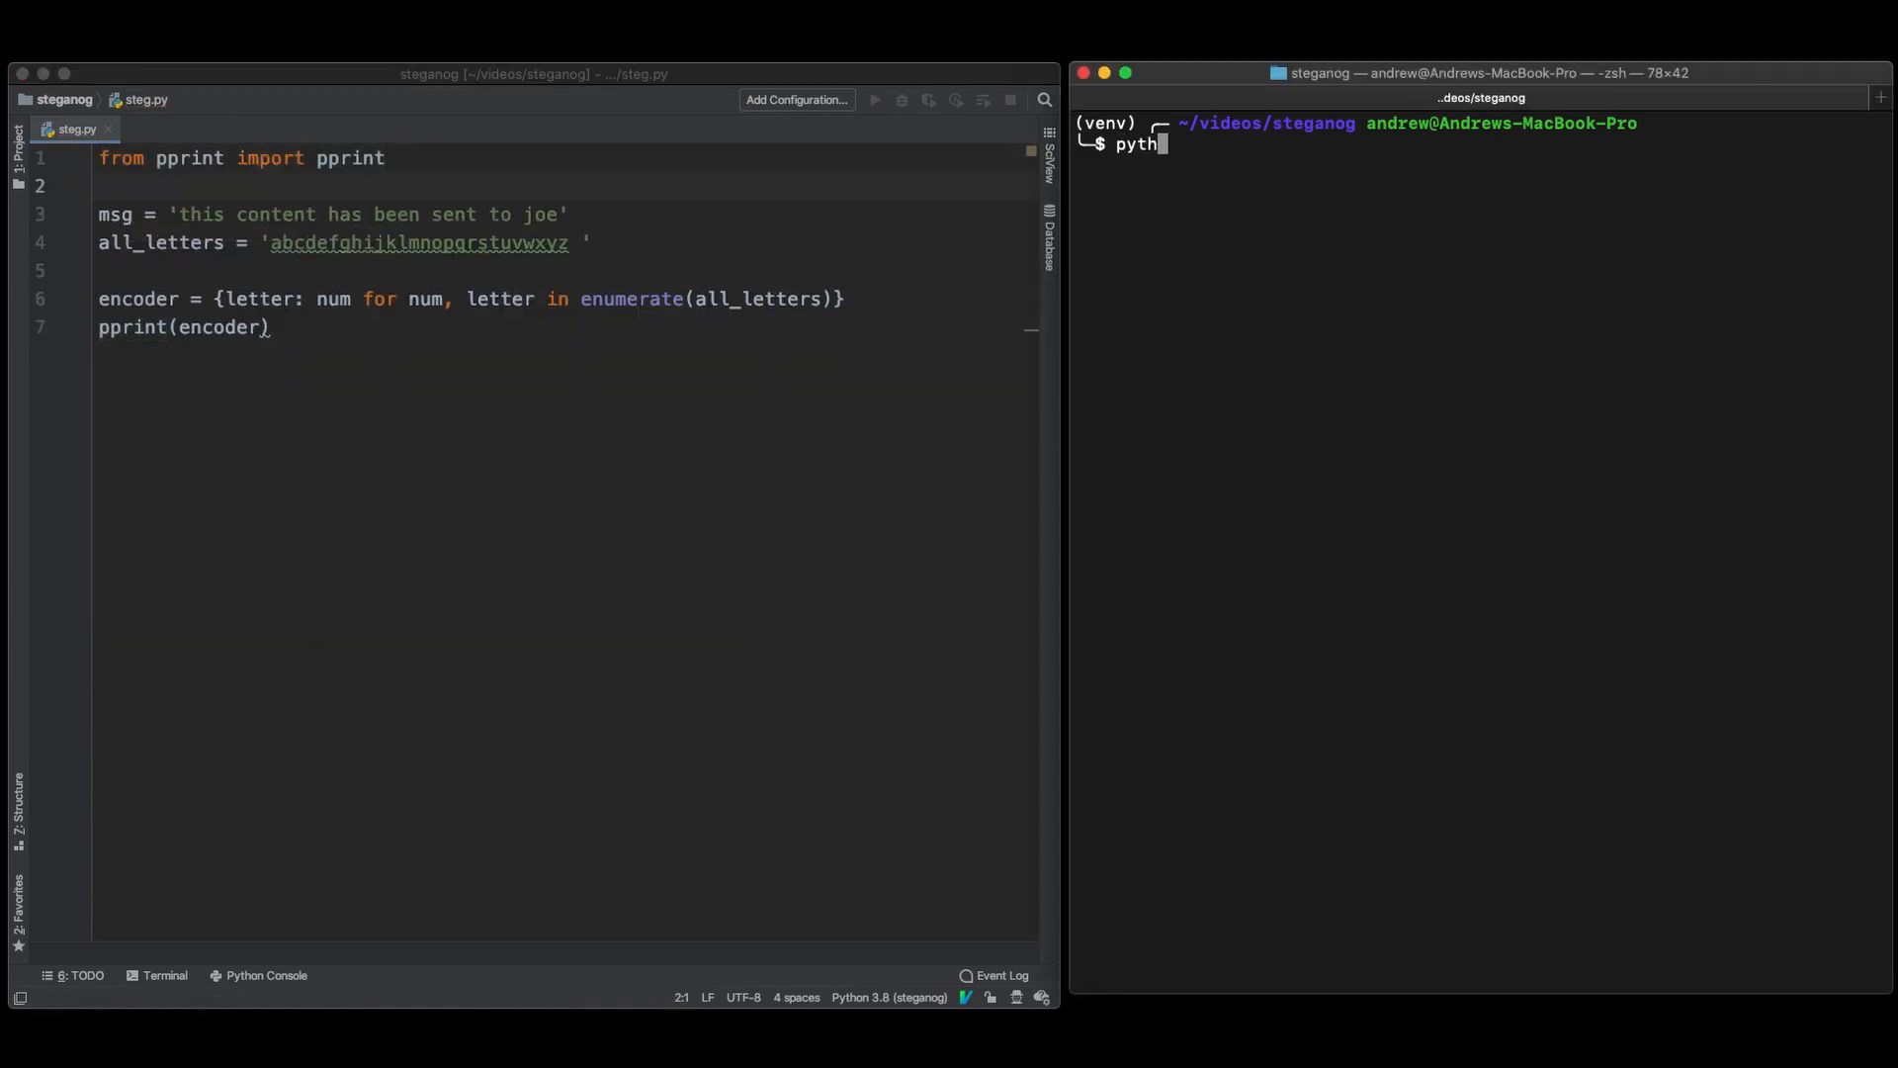
Run steg.py in the terminal to print the encoder dictionary mapping letters and space to 0–26
type("on steg.py")
key("Return")
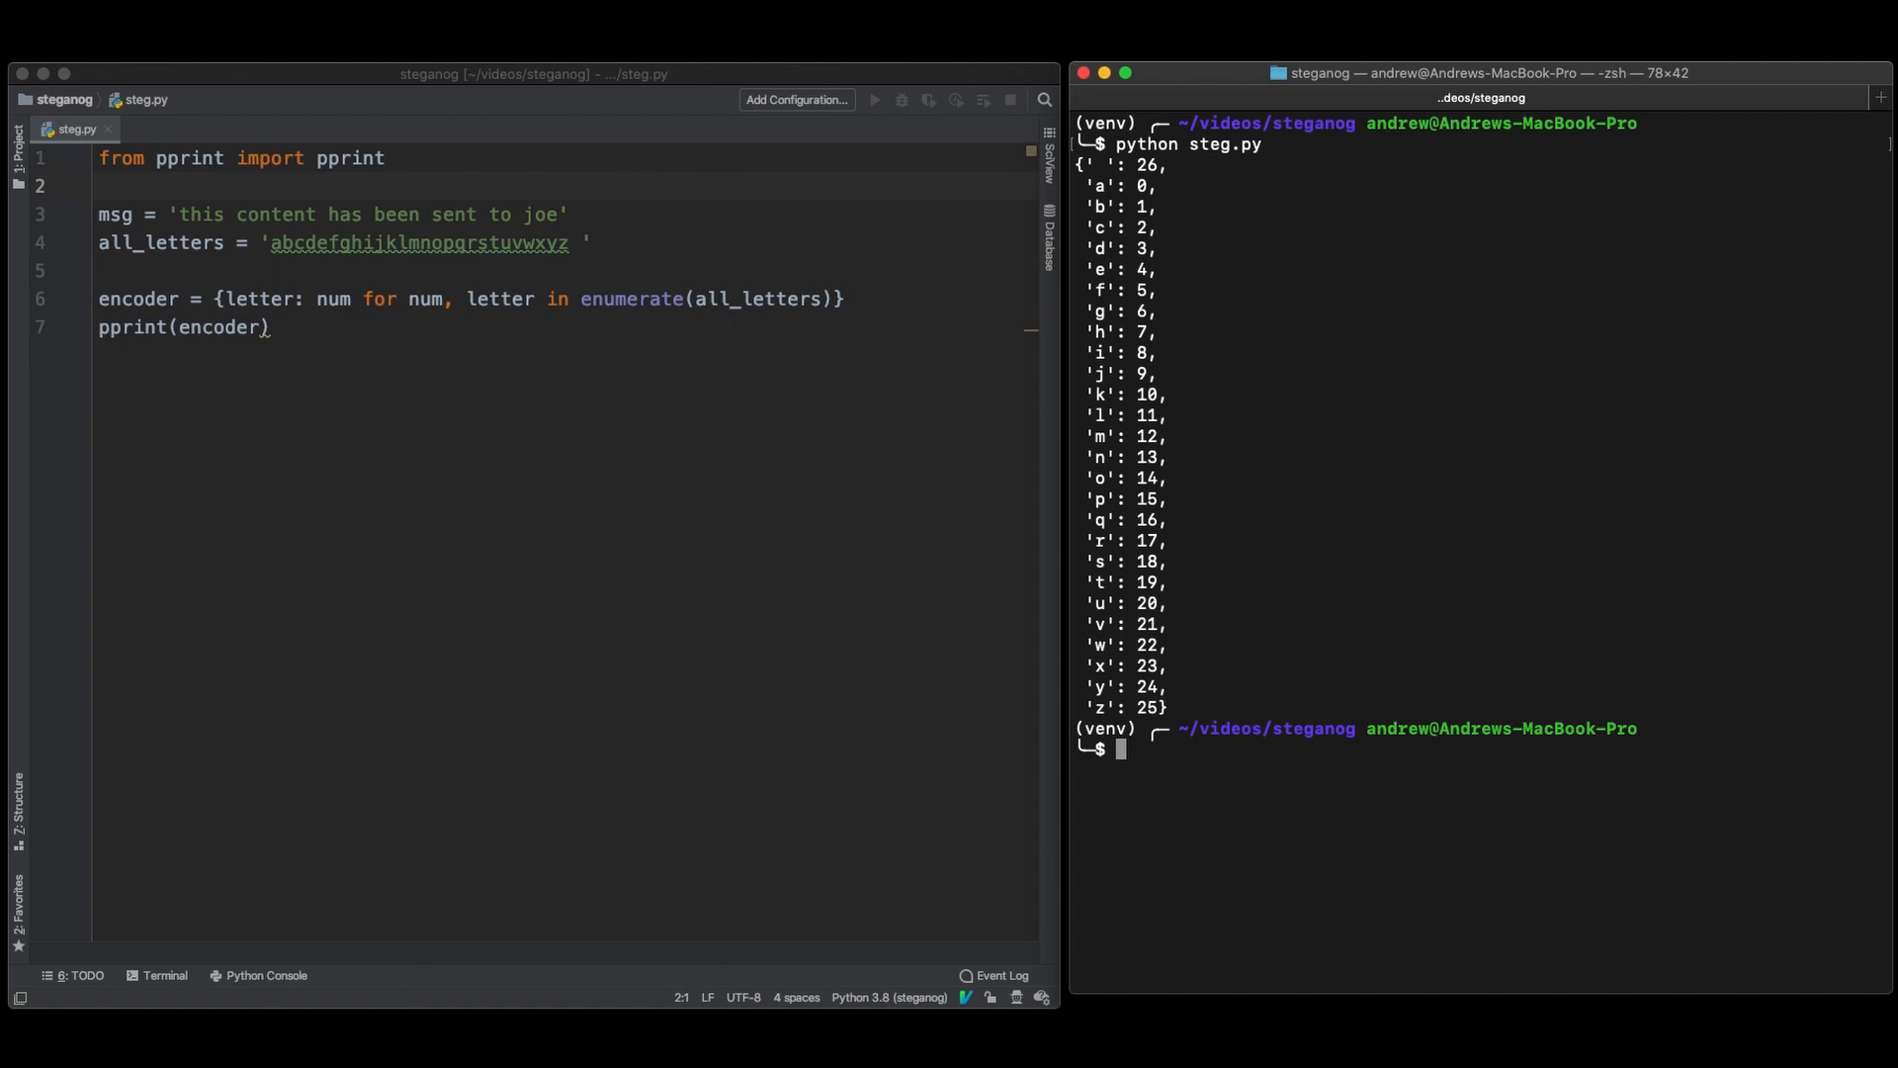
mouse_move(1149, 596)
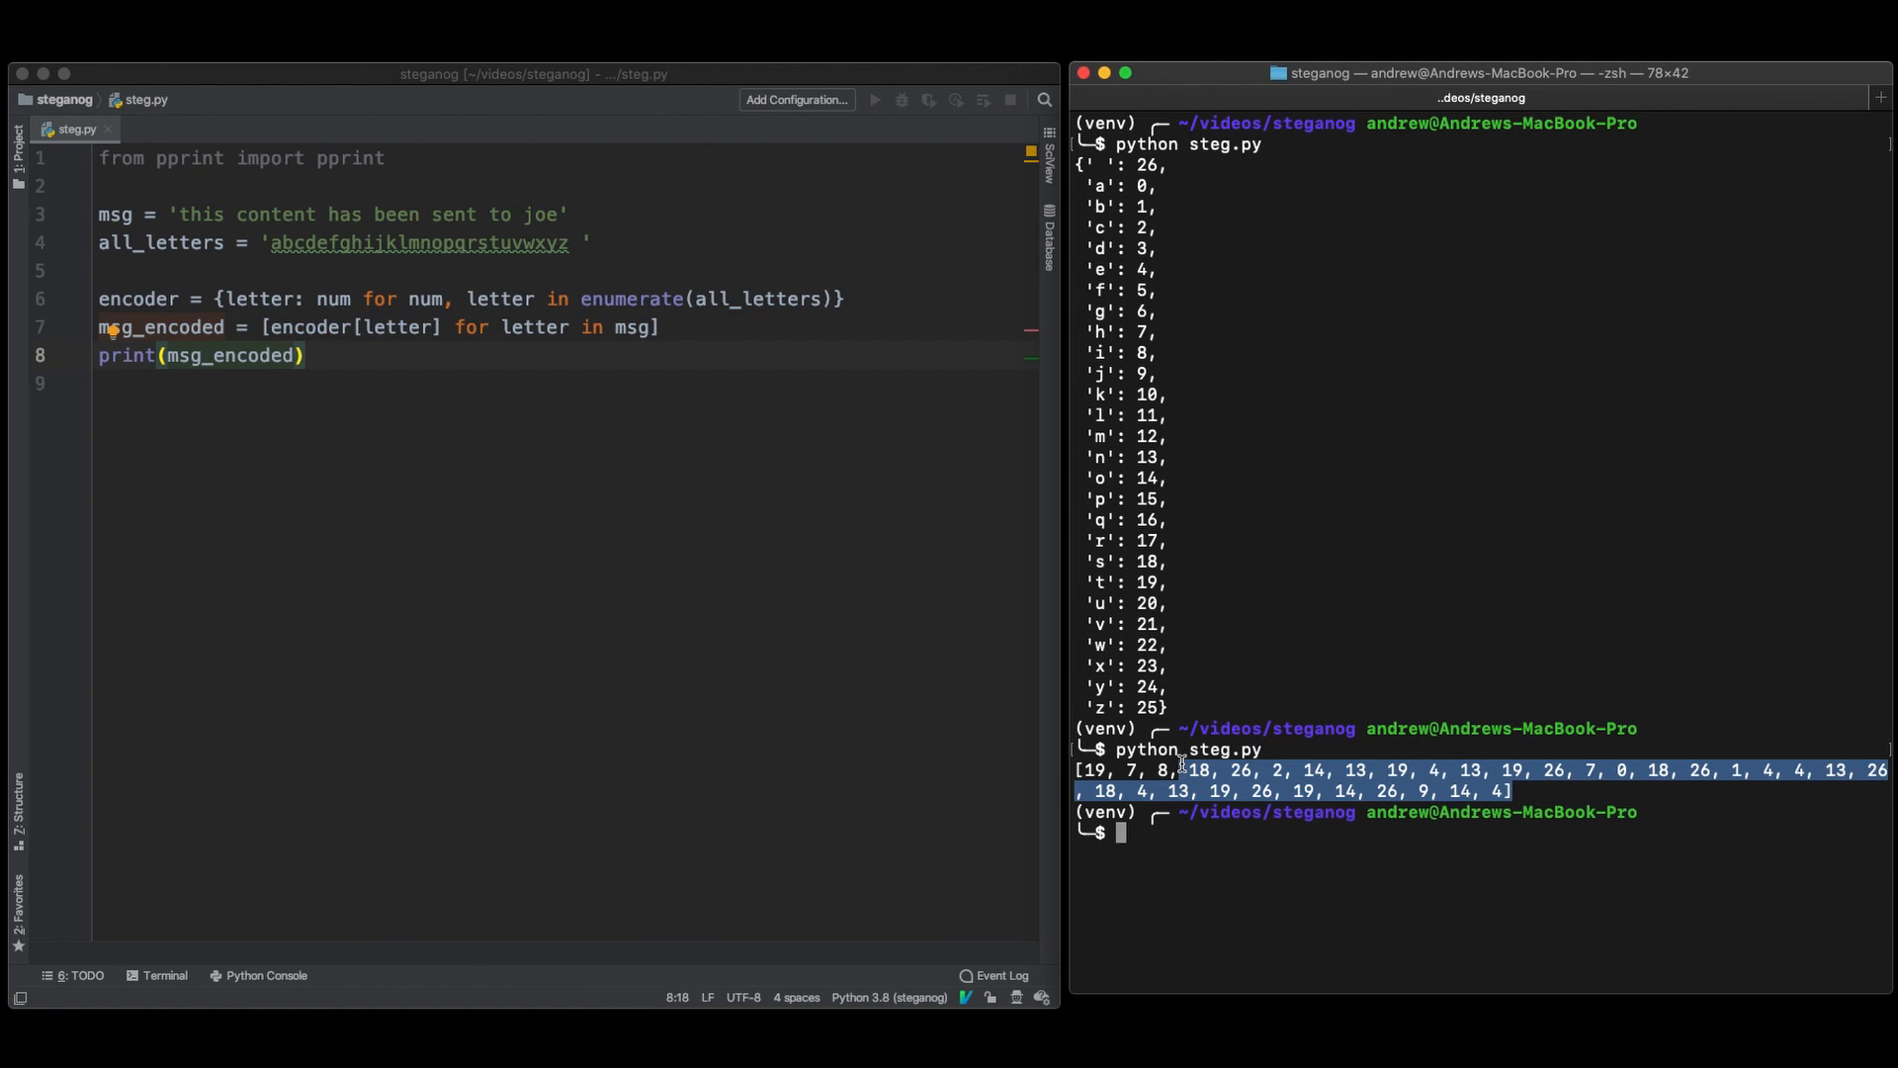
Begin the img = io. assignment to load img.jpeg with skimage
type("img = io.imread('img.jpeg")
type("python steg.py")
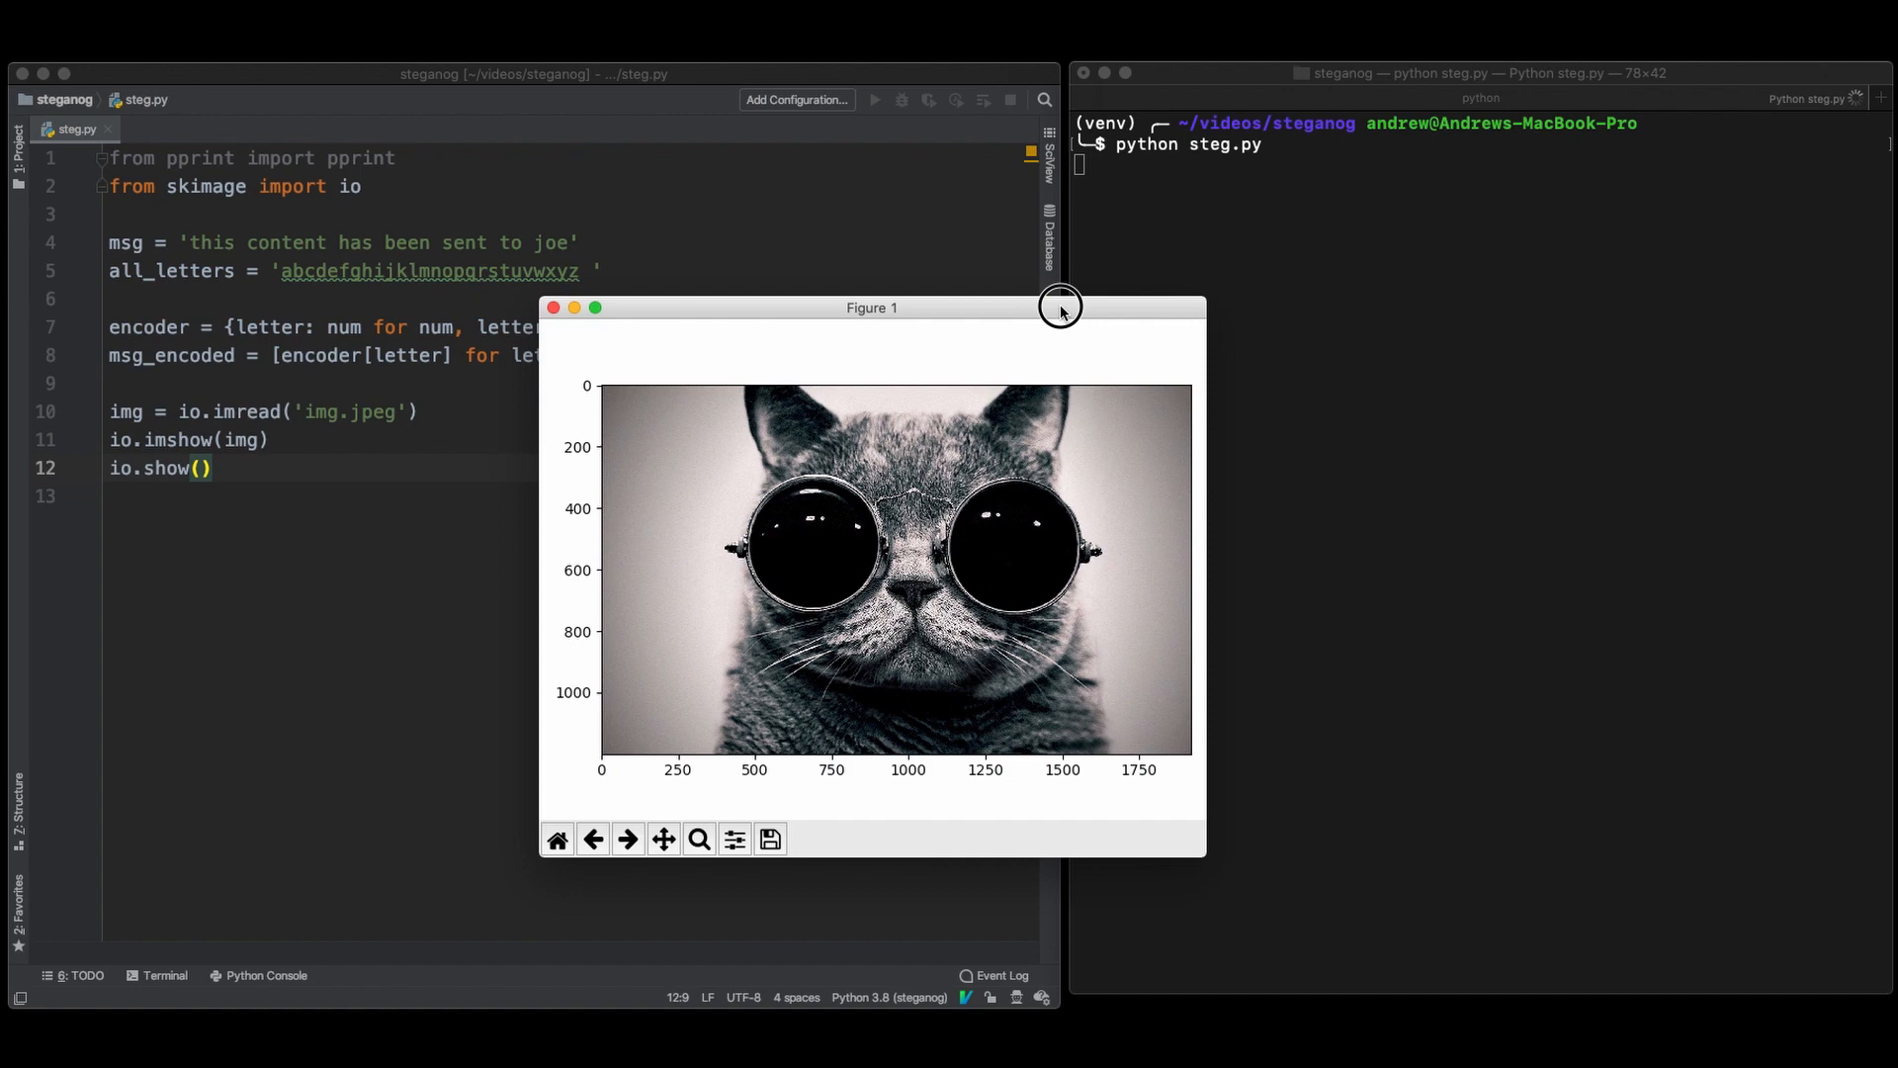
Place the cursor in steg.py to add the x_len, y_len, z_len shape unpacking
left_click(554, 308)
type("key =")
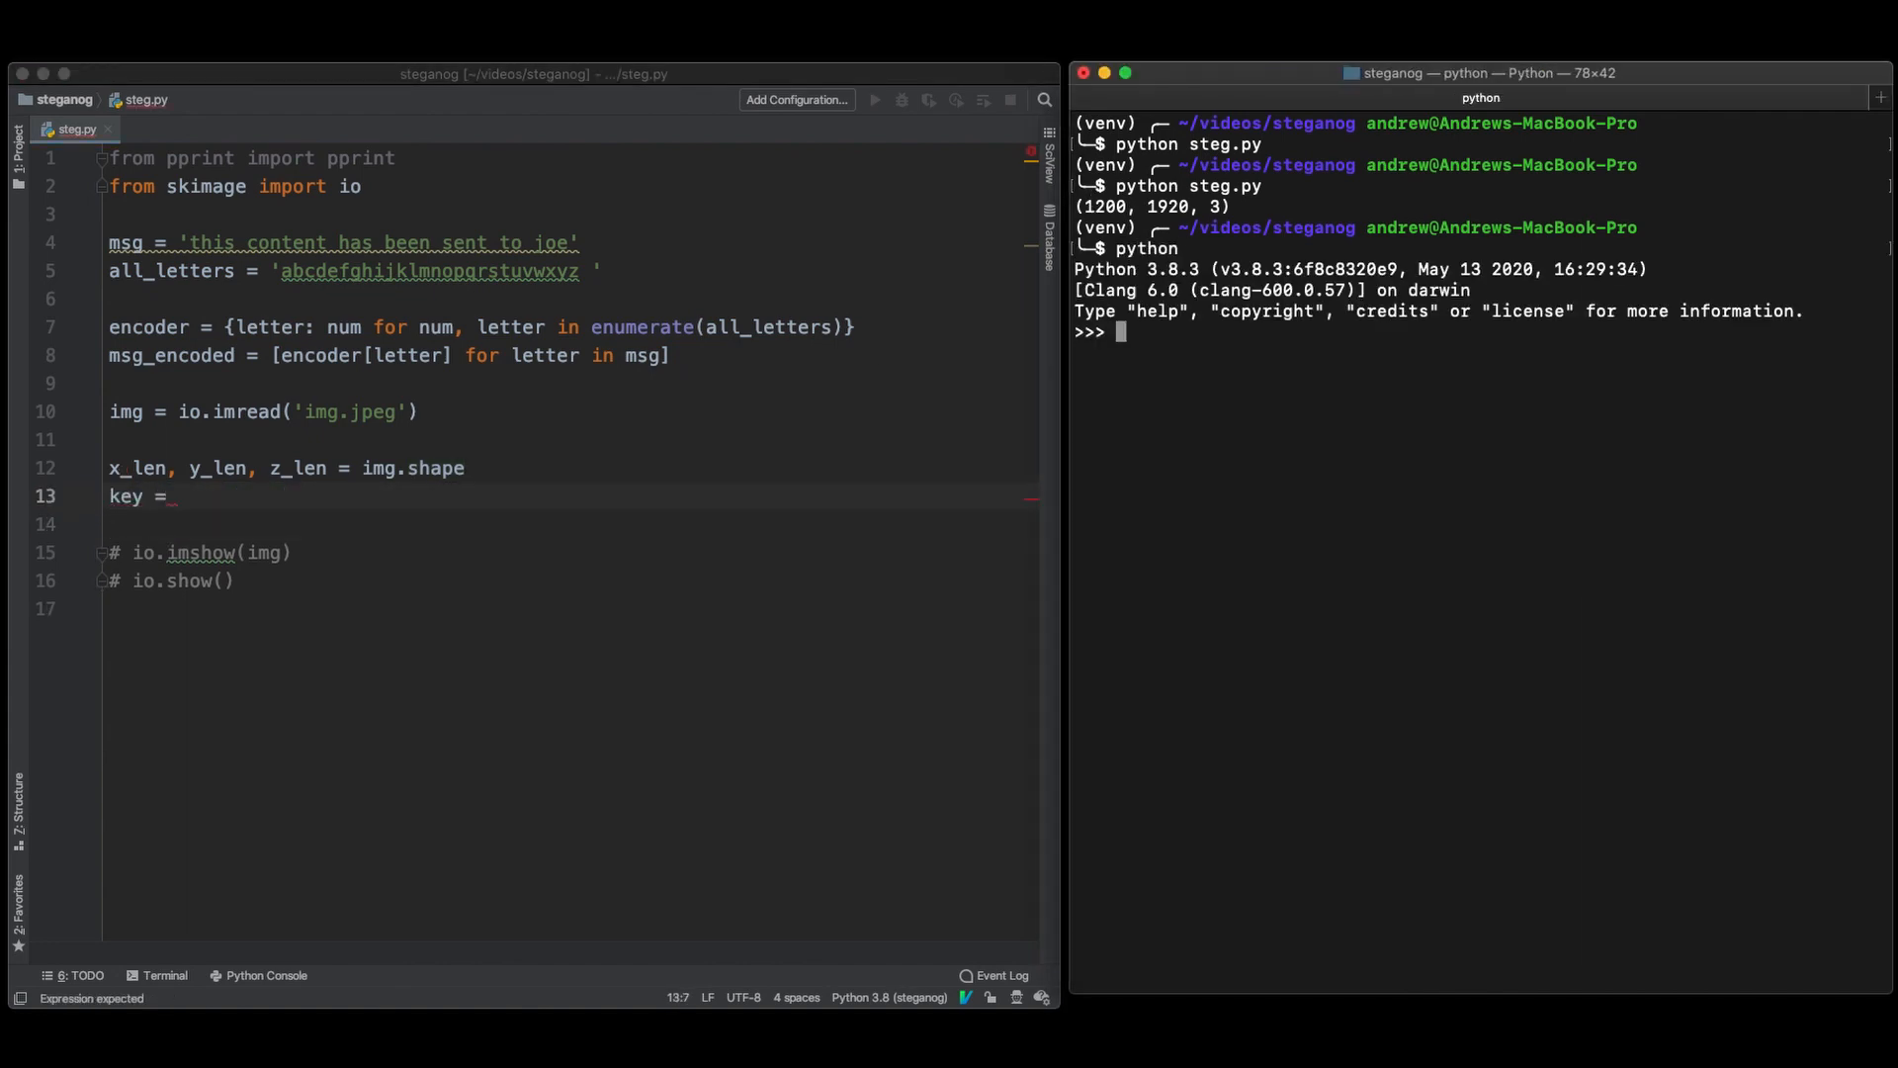
Generate the list of random key integers below 1200*1920*3 with randint in the REPL
type("[randint(0,")
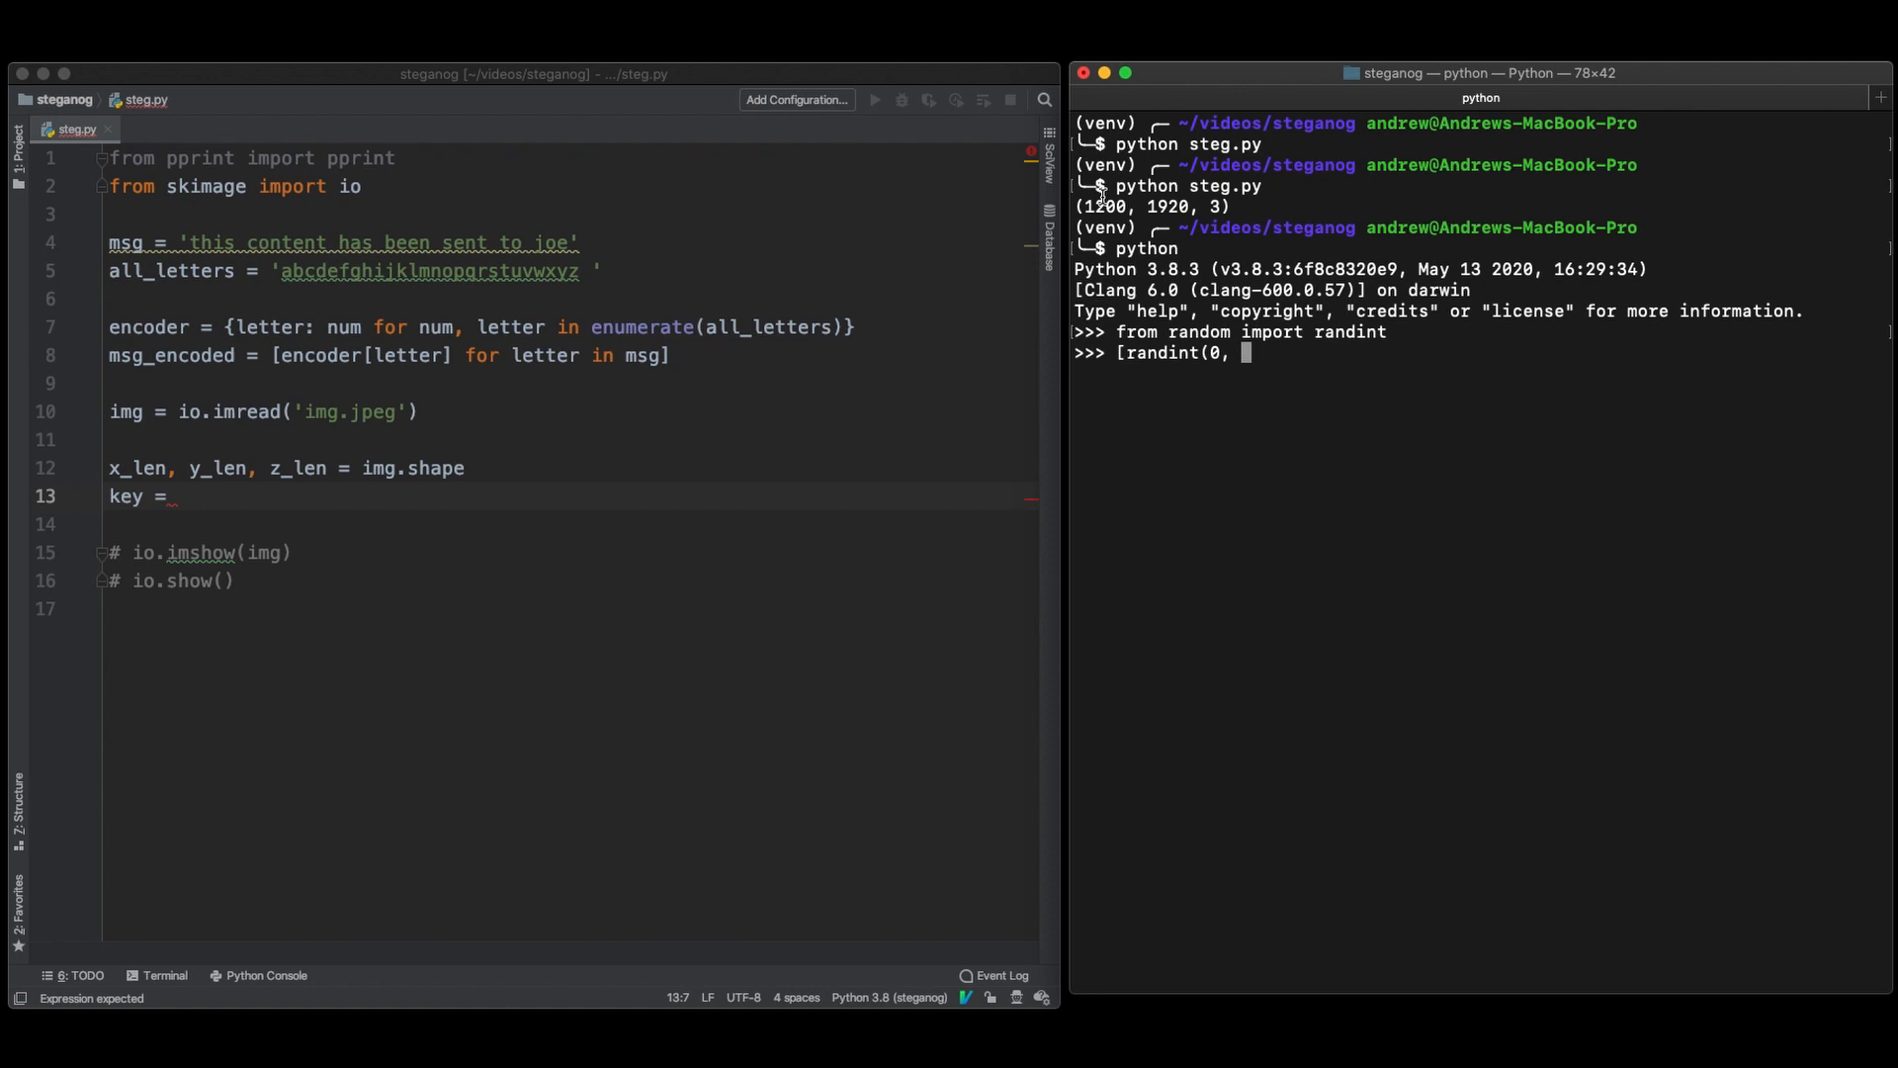
type("1200*1920*3) for _ in")
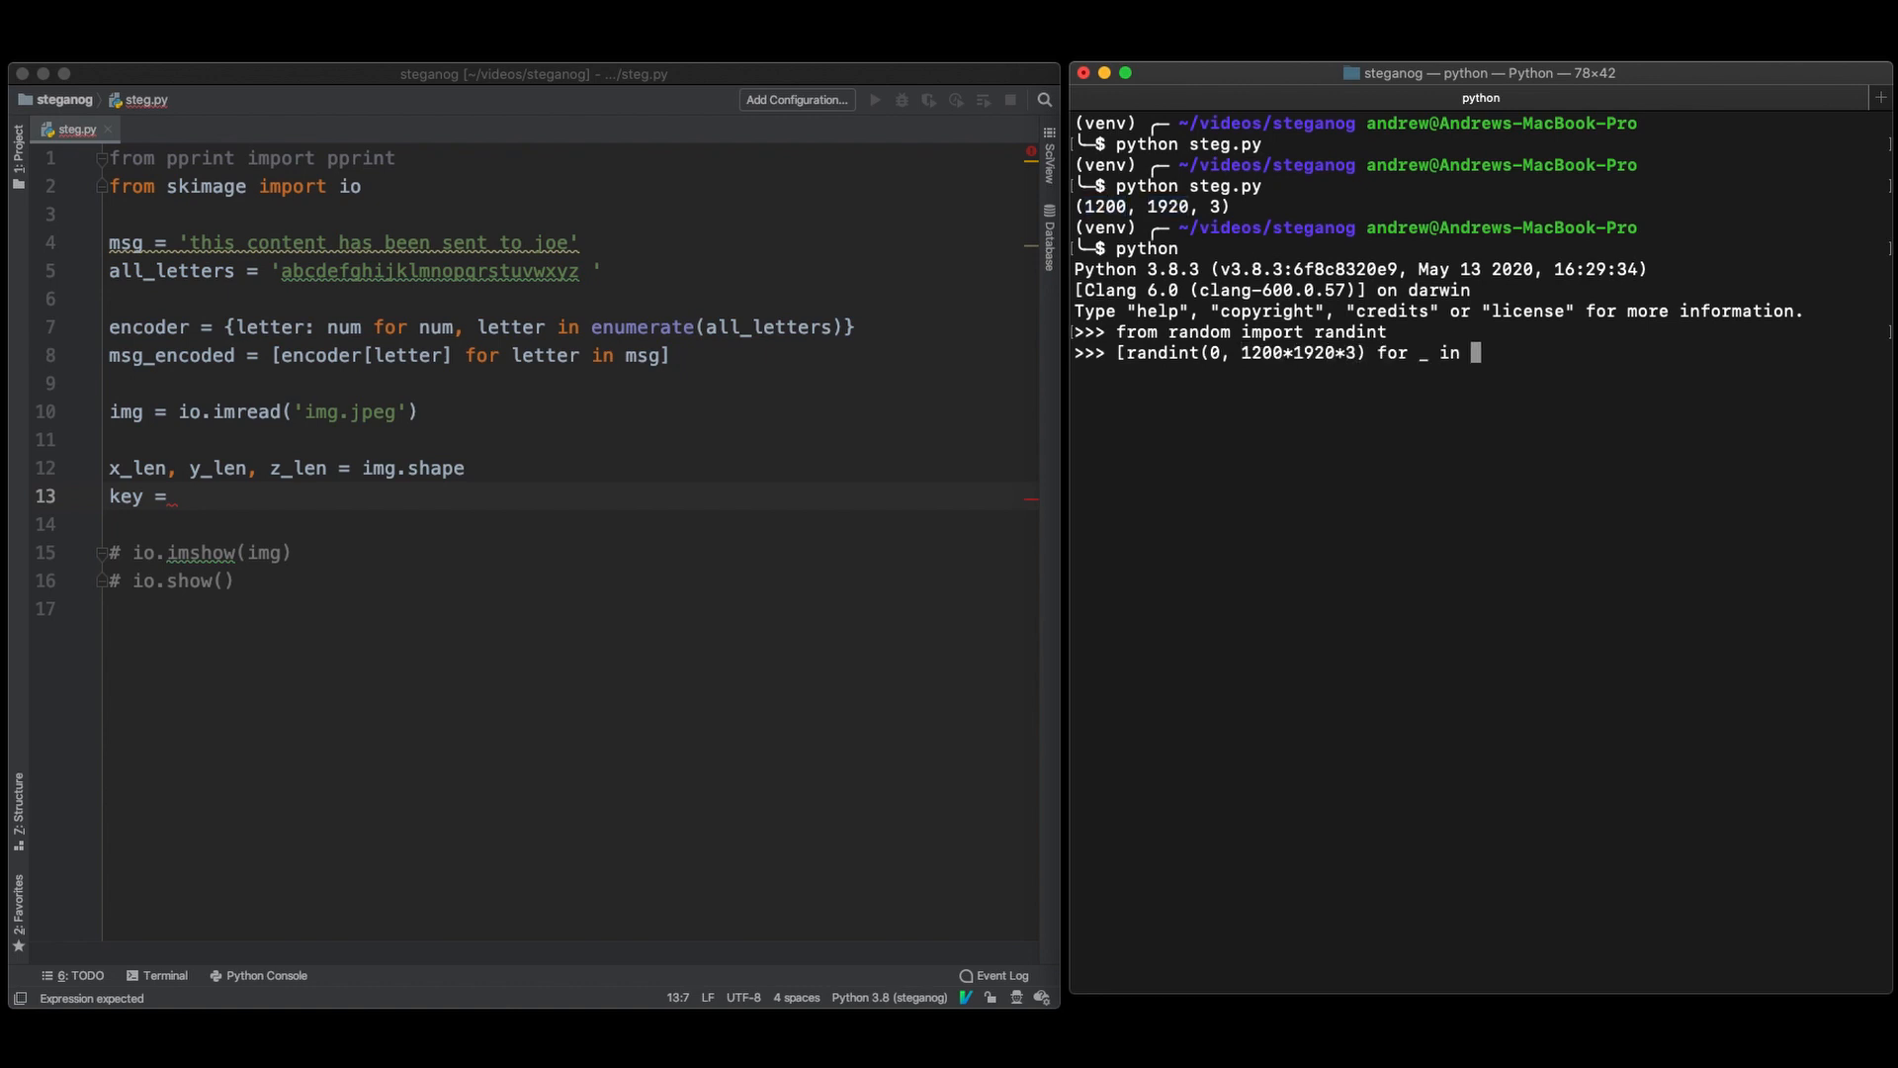
key("Return")
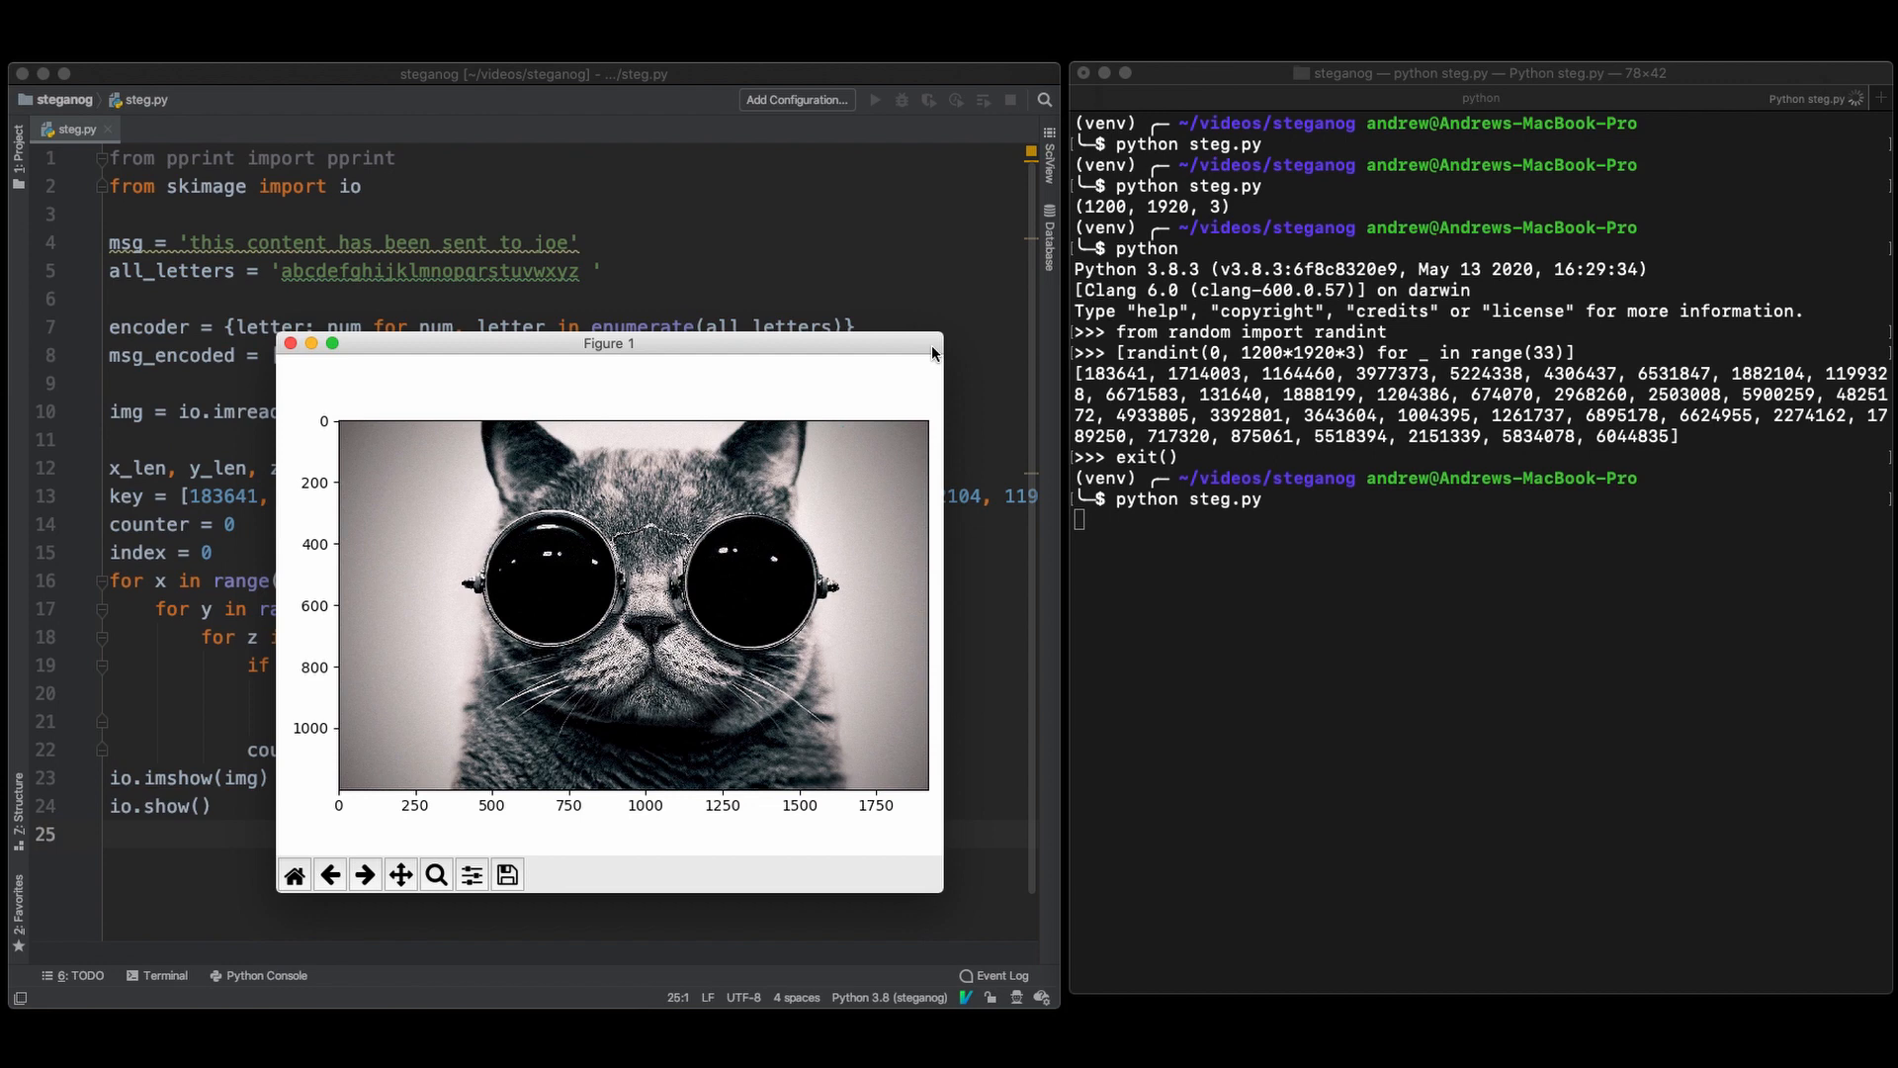
Add pprint(encoder) so the script prints the encoder alongside the decoder
left_click(293, 344)
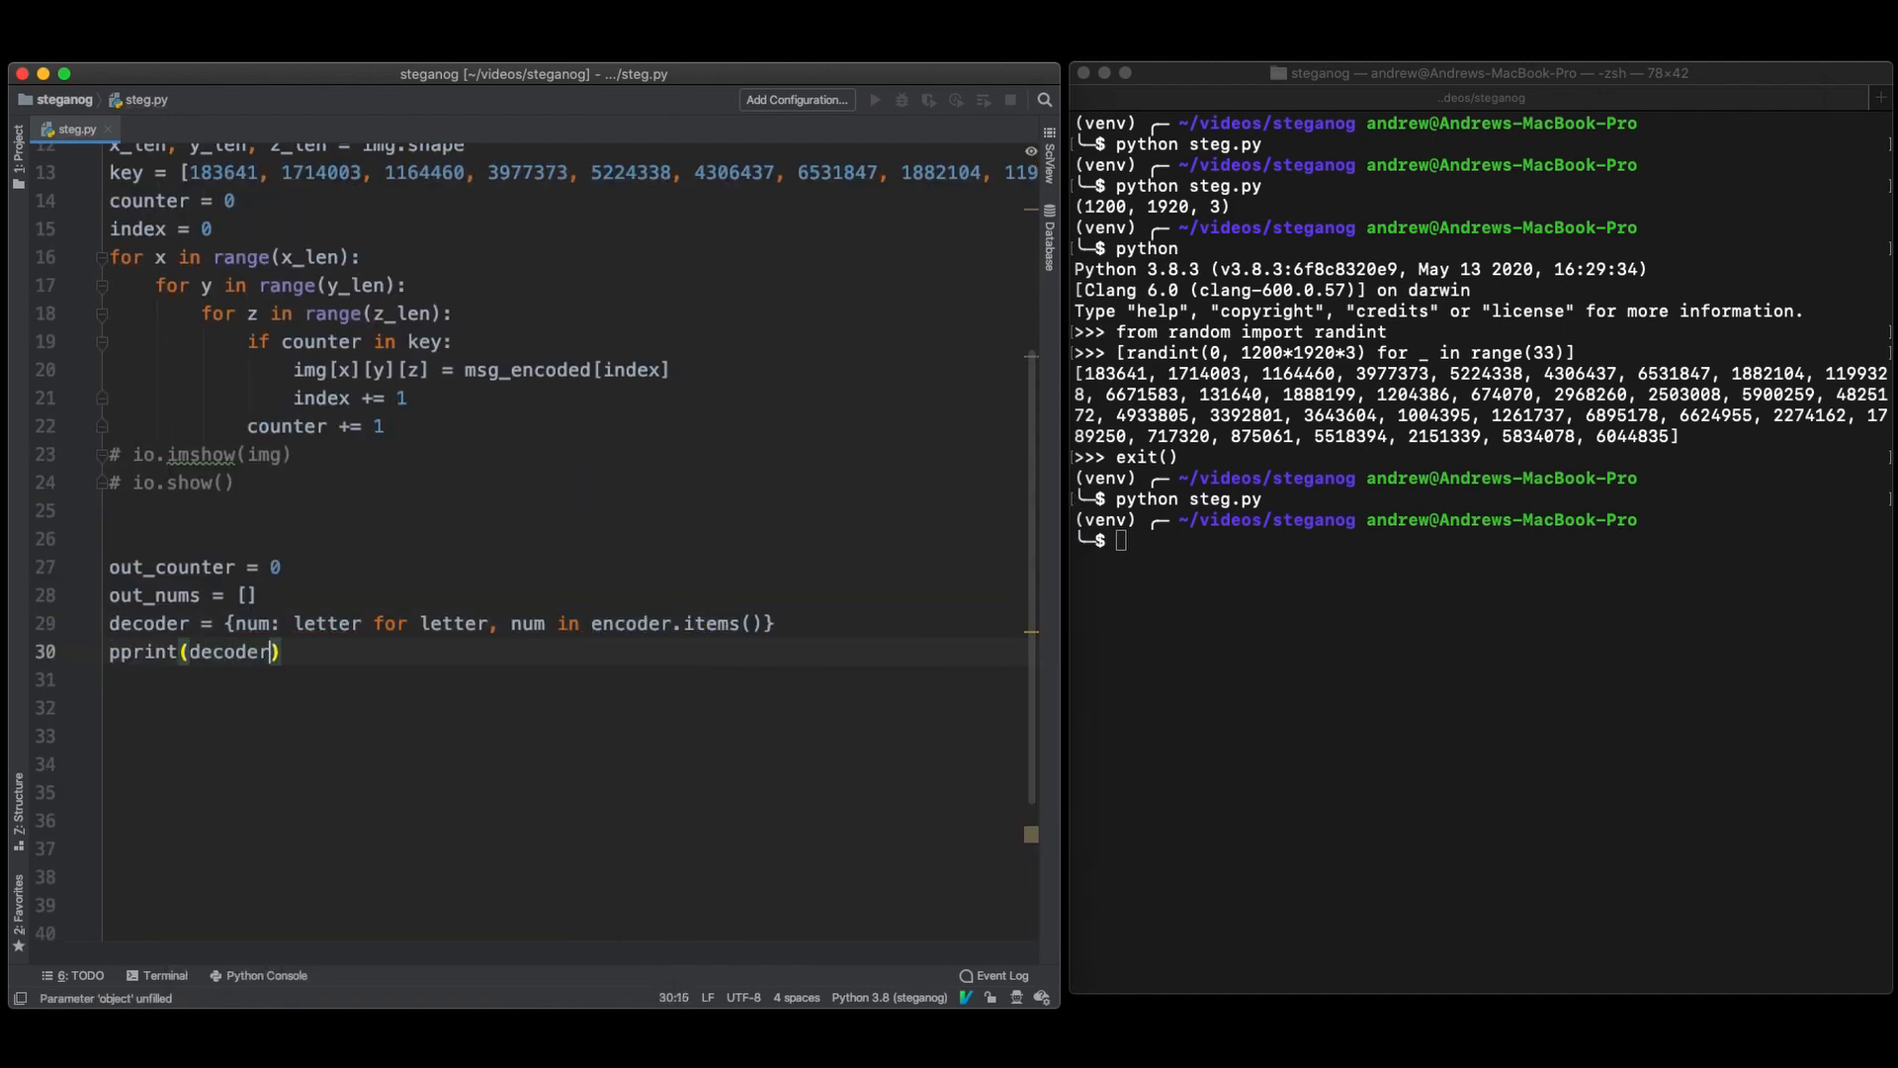
type("pprint(encoder)")
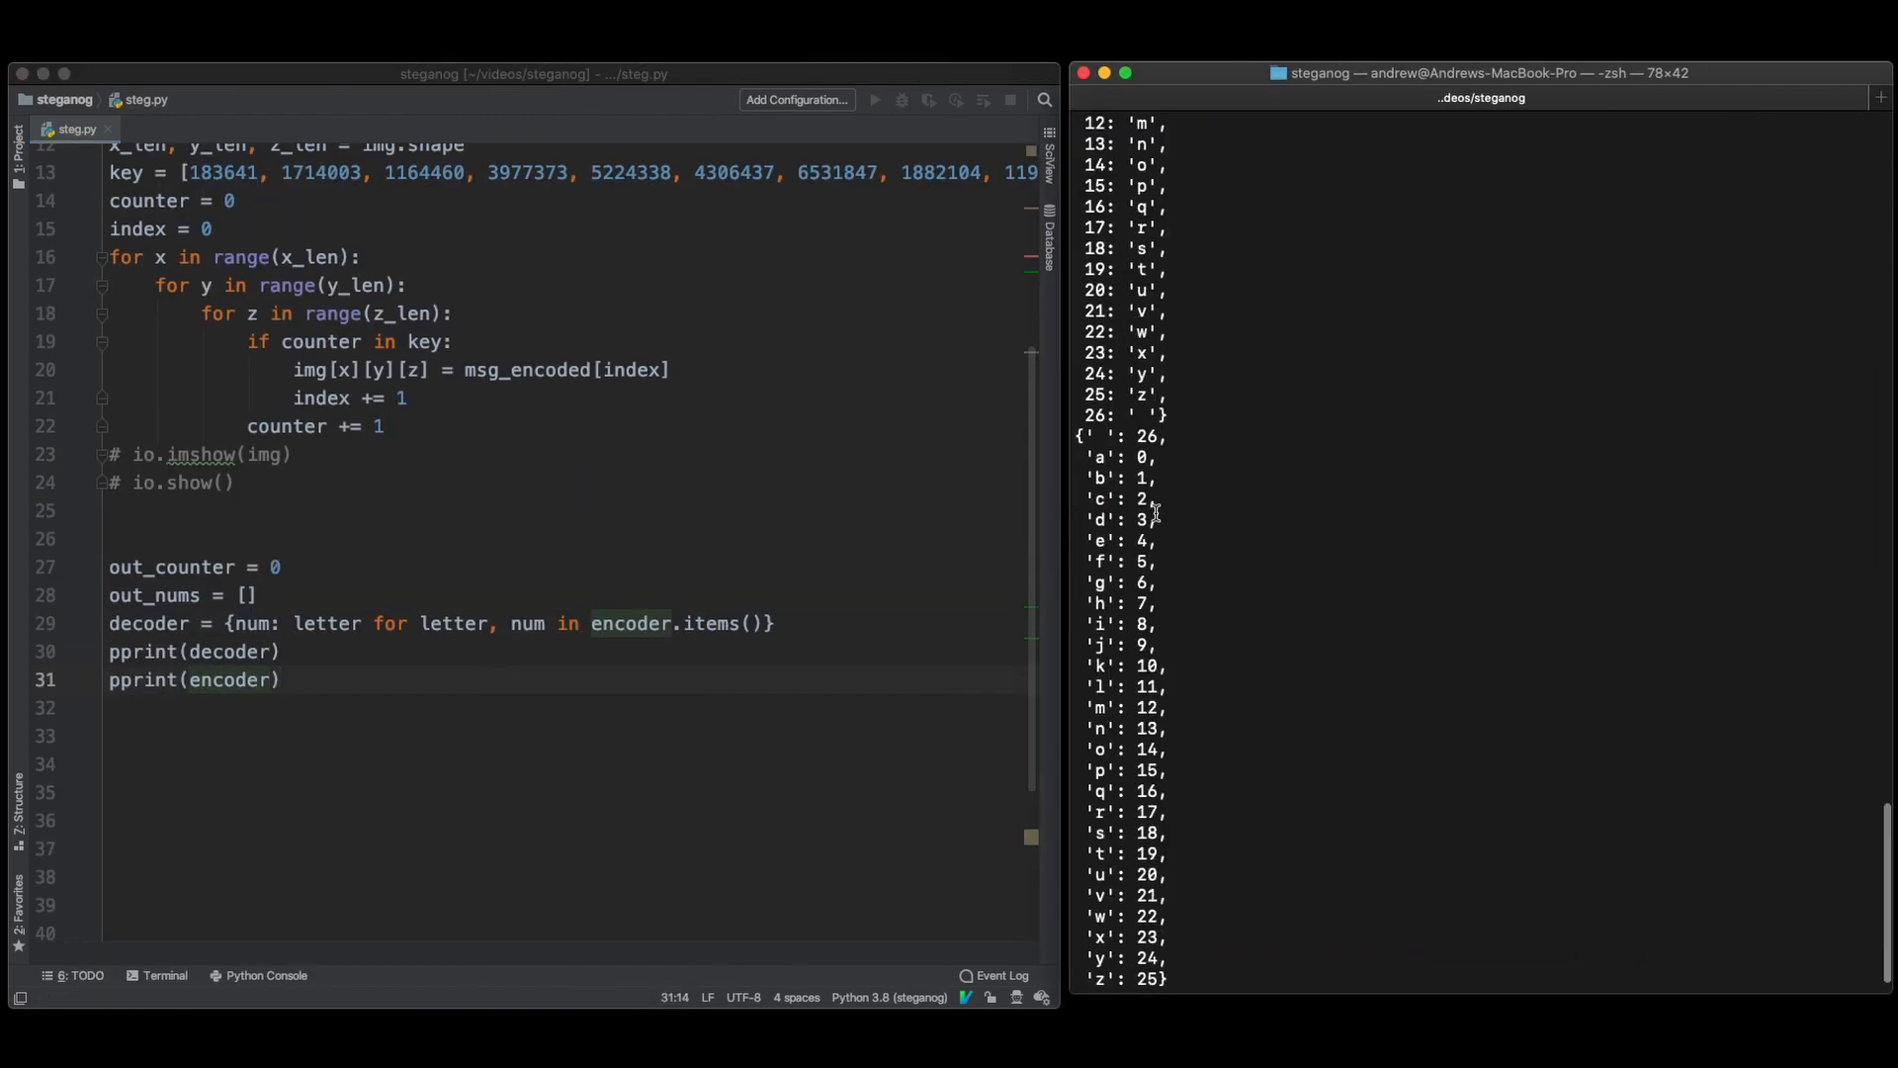
mouse_move(1357, 595)
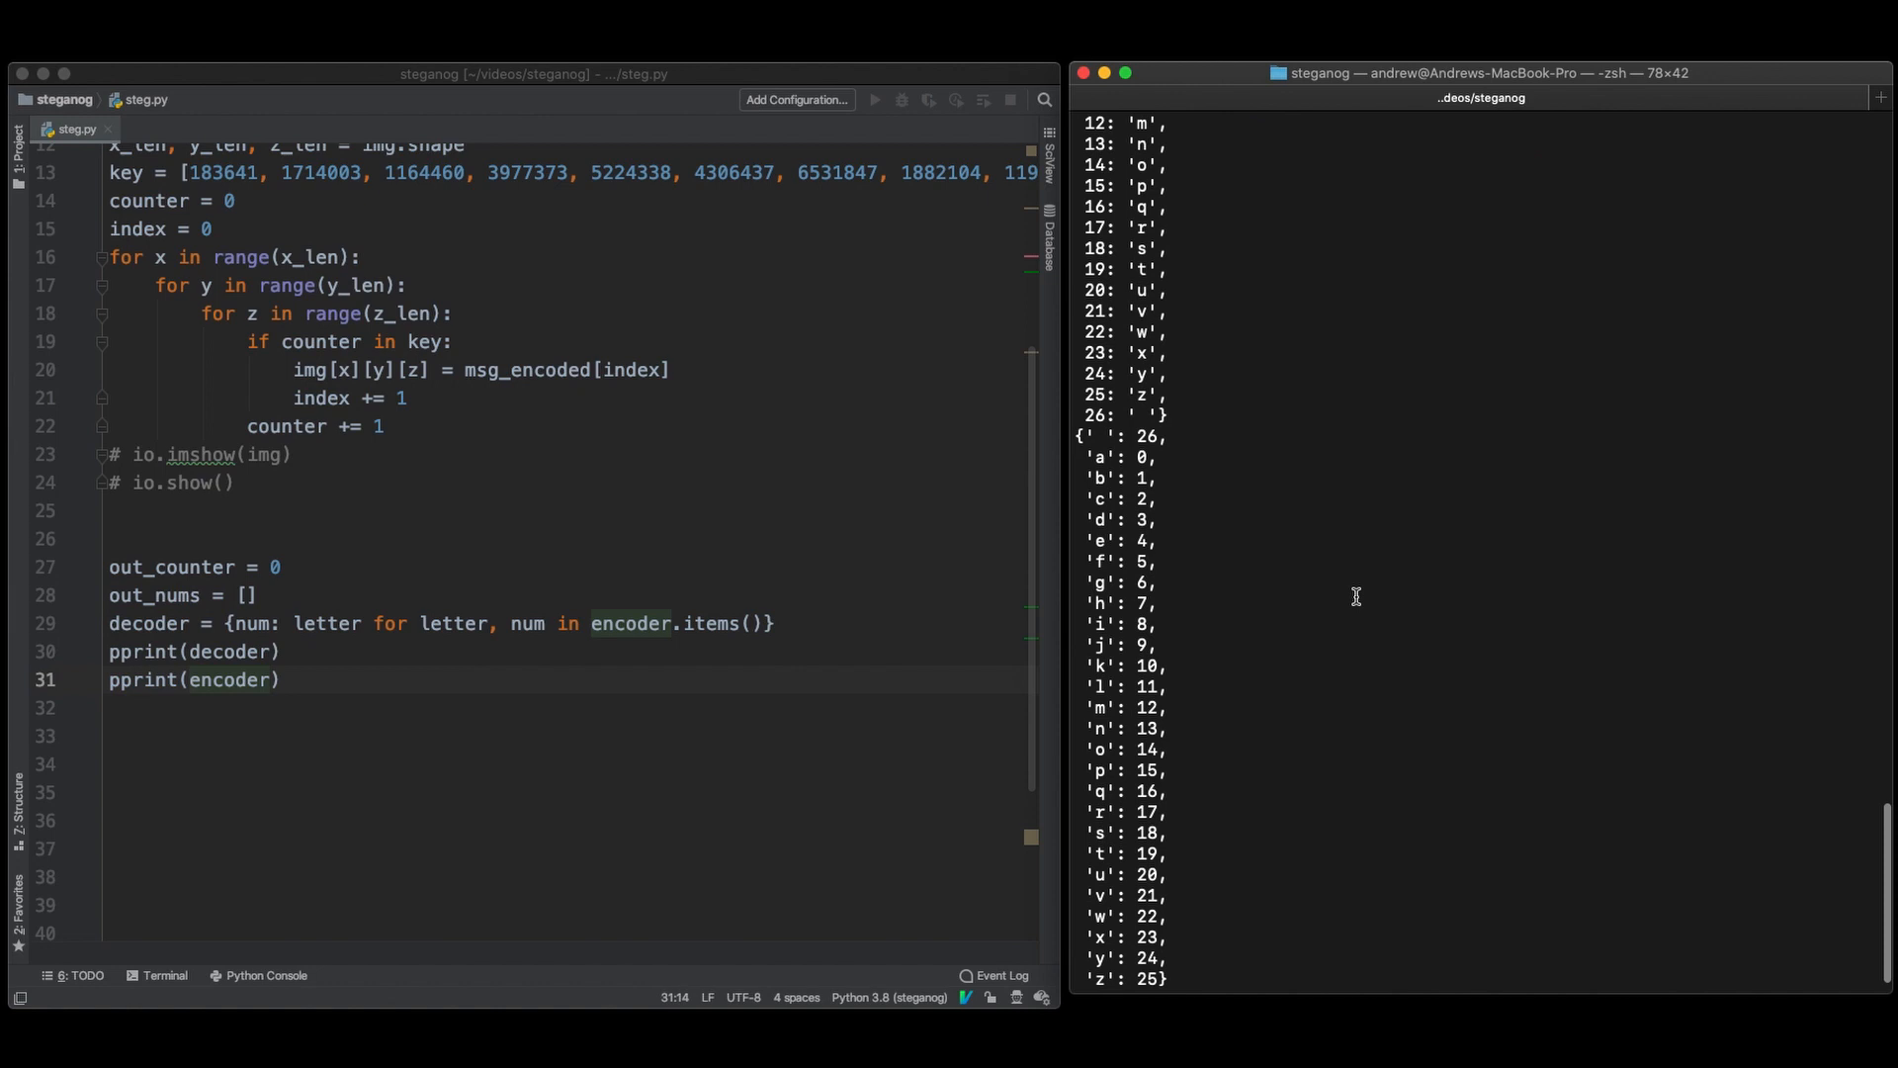